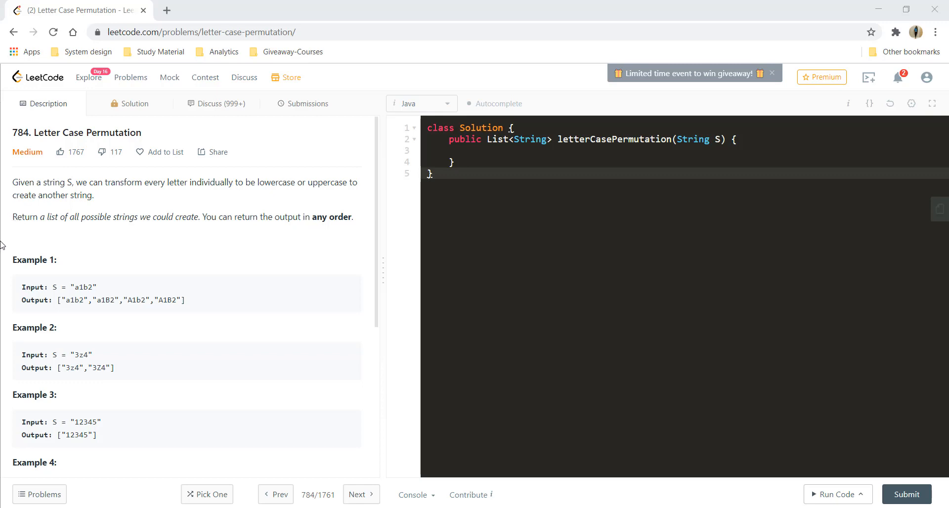
pyautogui.moveTo(163, 201)
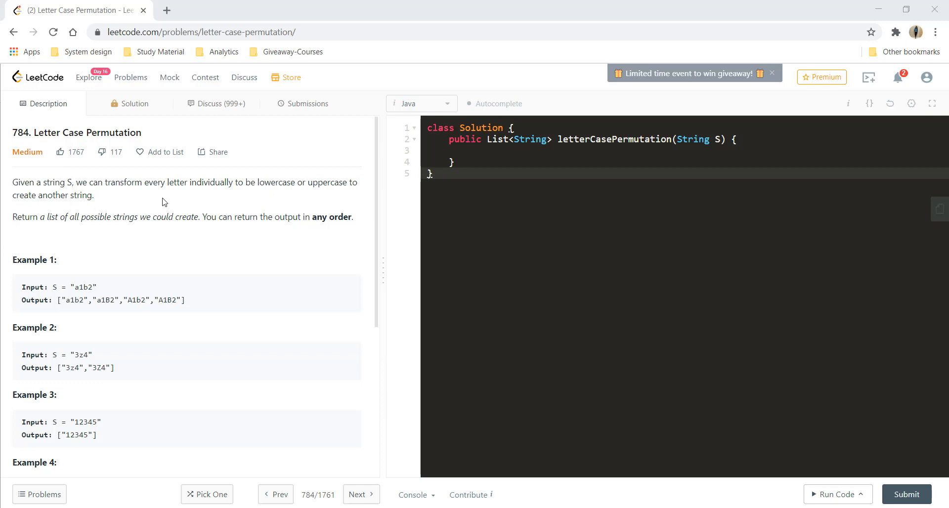
pyautogui.moveTo(256, 199)
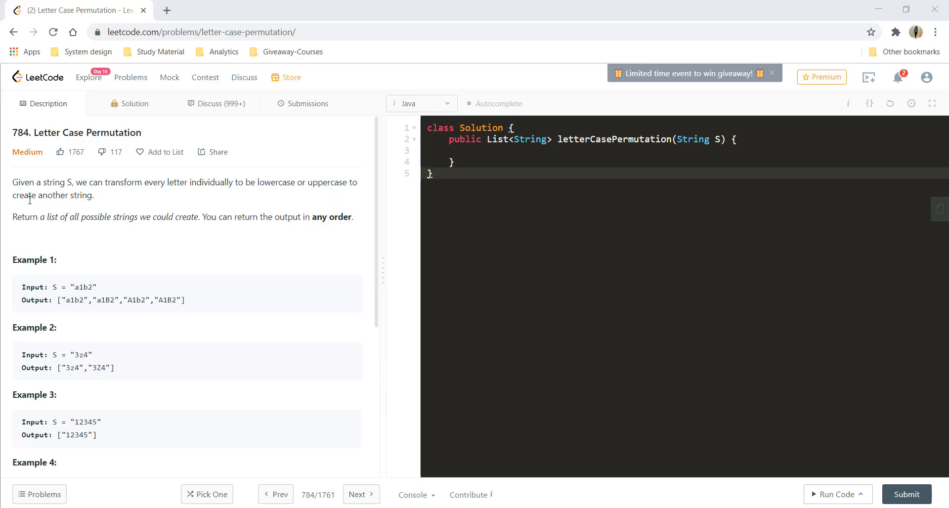
pyautogui.moveTo(67, 236)
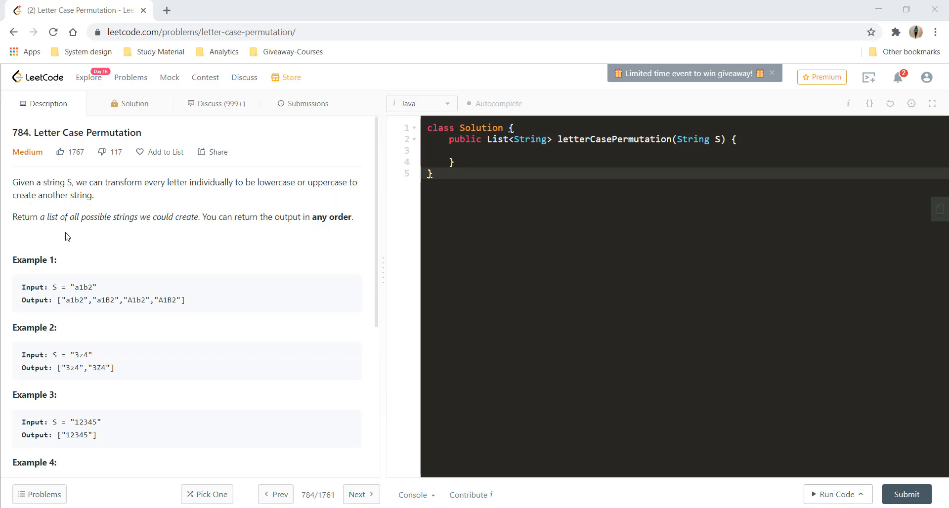
pyautogui.moveTo(156, 227)
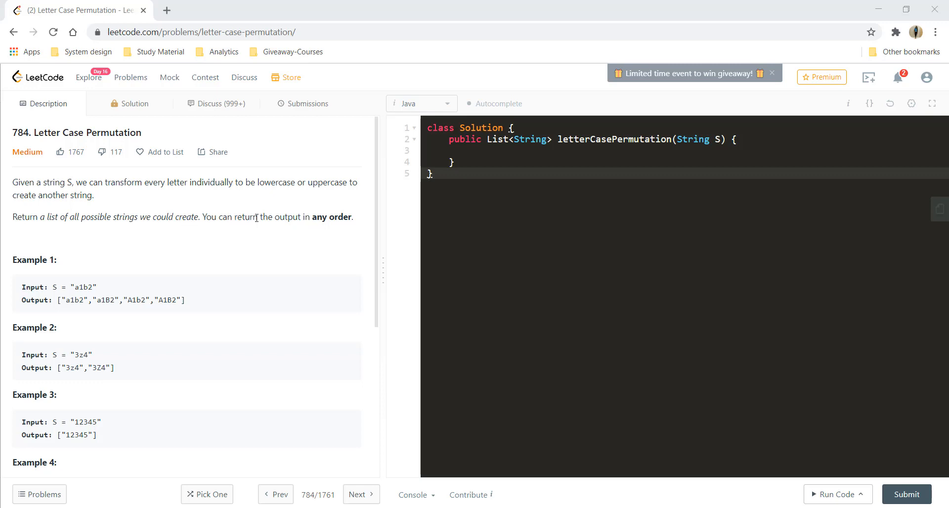
pyautogui.moveTo(165, 257)
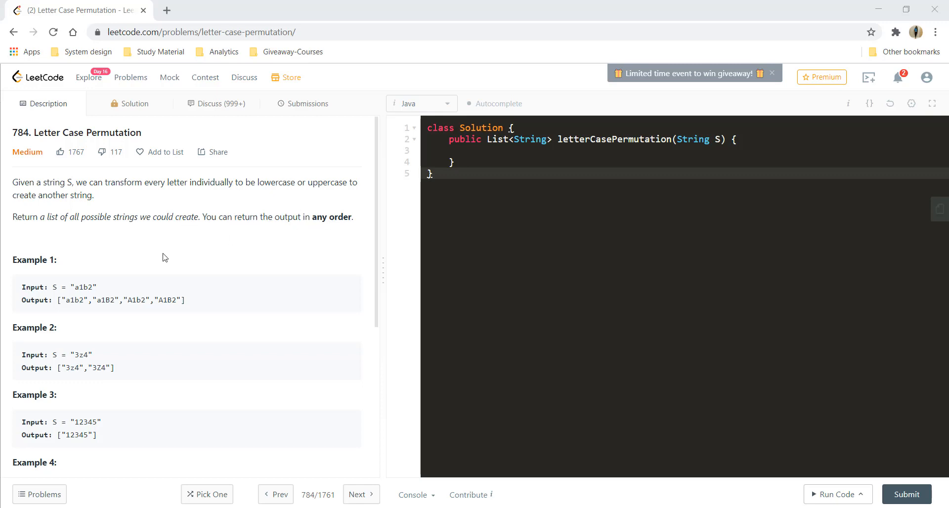
# - Read through the problem description and examples, noting the 12345 output in Example 3
pyautogui.scroll(-3)
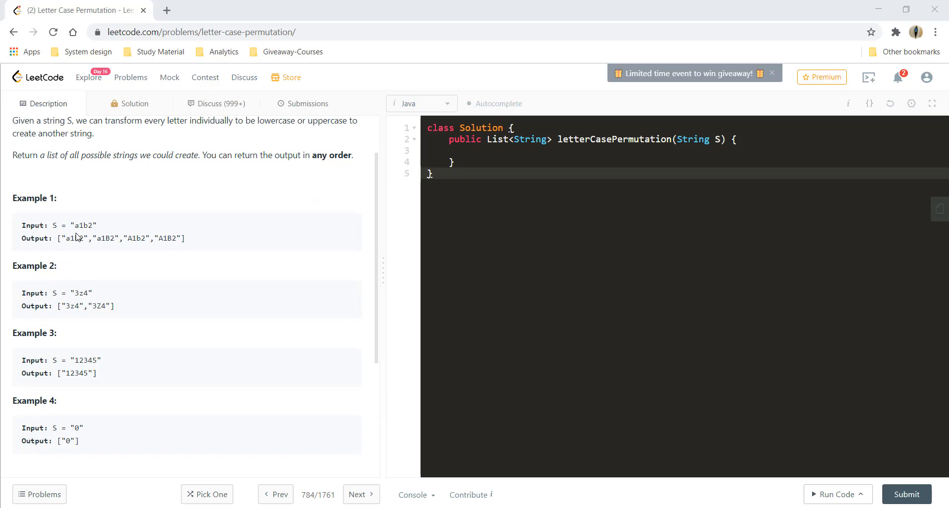
pyautogui.doubleClick(76, 225)
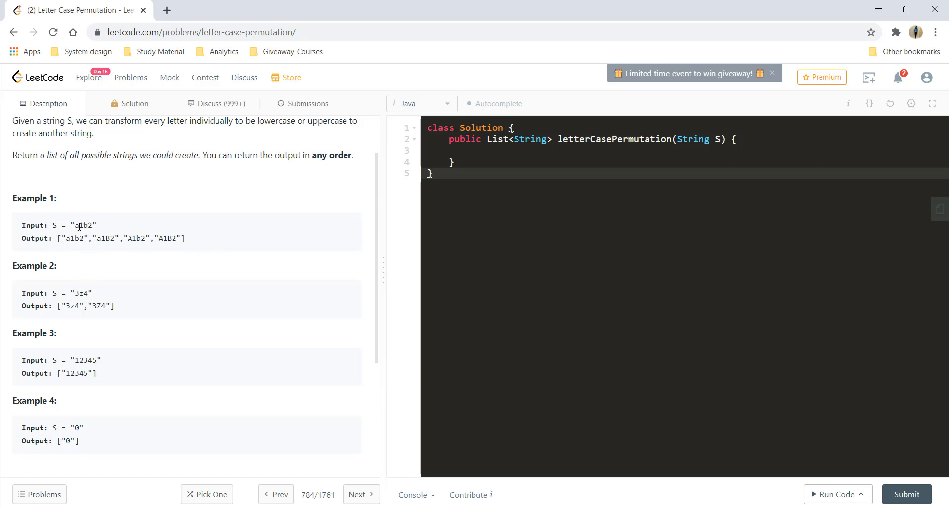
pyautogui.scroll(-3)
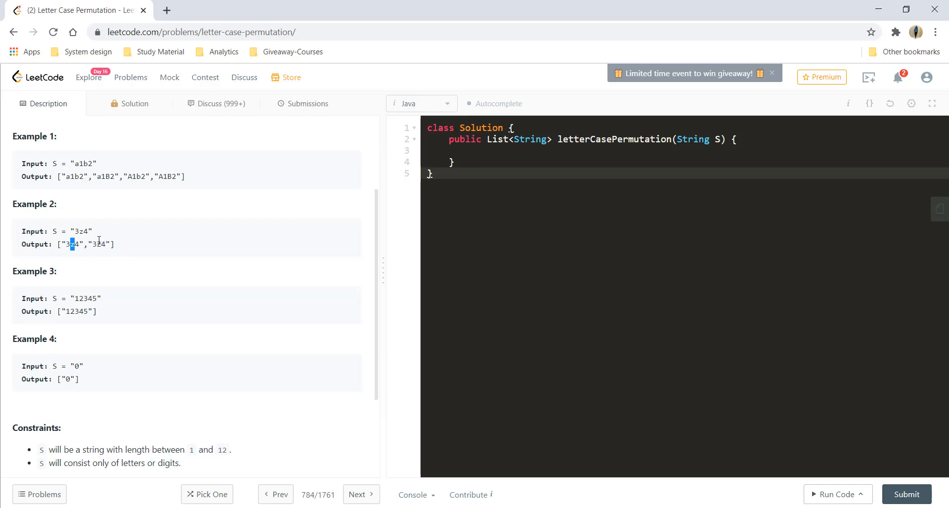
pyautogui.scroll(-3)
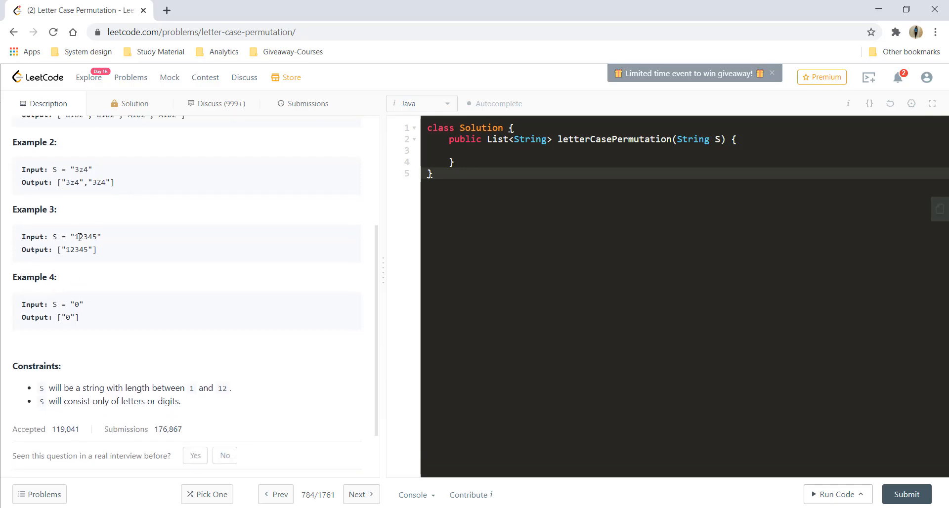
pyautogui.doubleClick(85, 236)
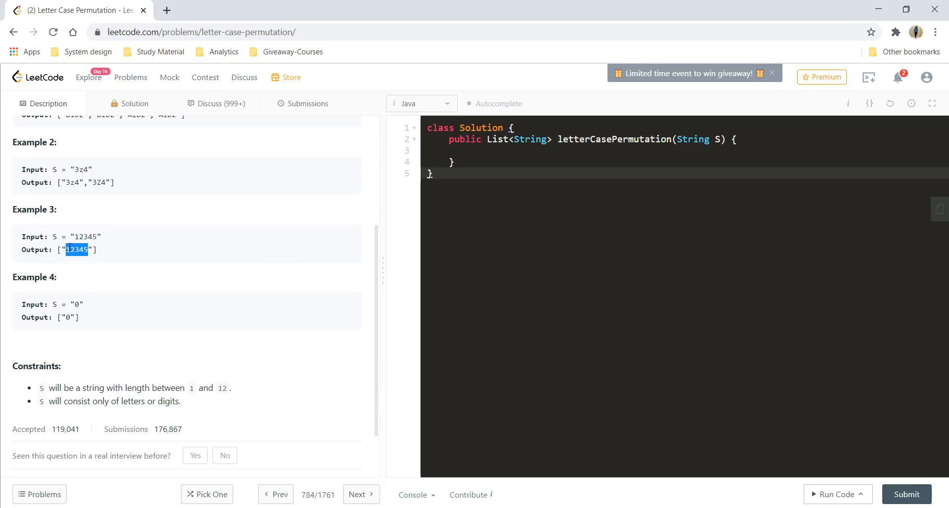
pyautogui.scroll(-3)
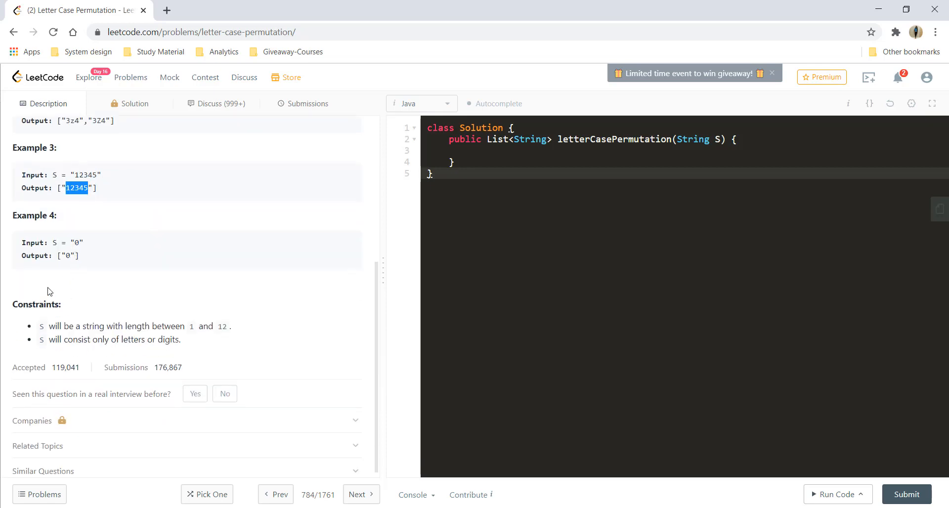
pyautogui.scroll(-3)
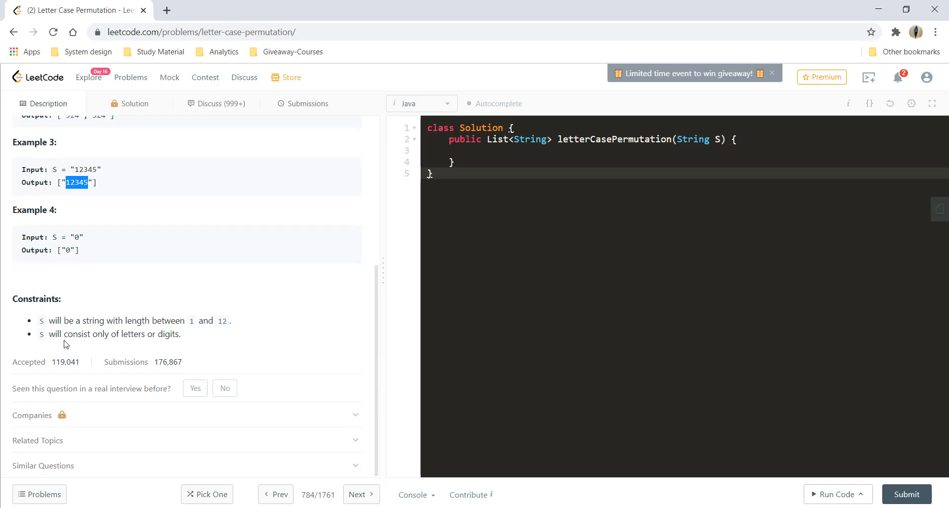
pyautogui.moveTo(176, 345)
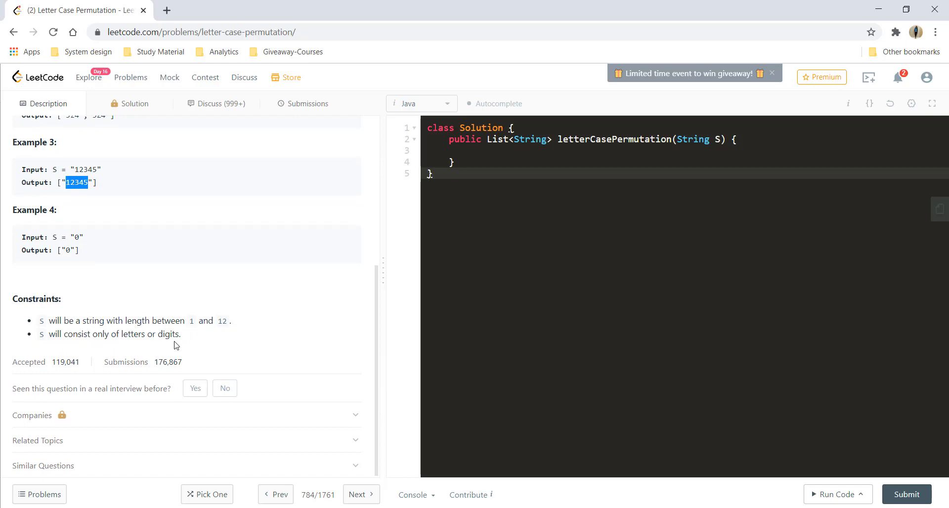
pyautogui.moveTo(185, 334)
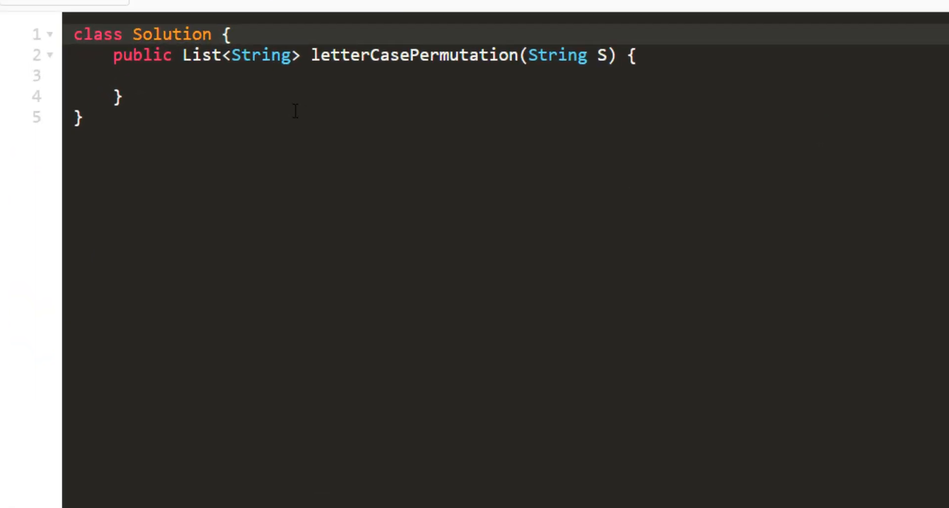
# - Declare LinkedList<String> result, int n = S.length(), and a backward loop for(int i = n-1; i >= 0; i--)
pyautogui.write('Lin')
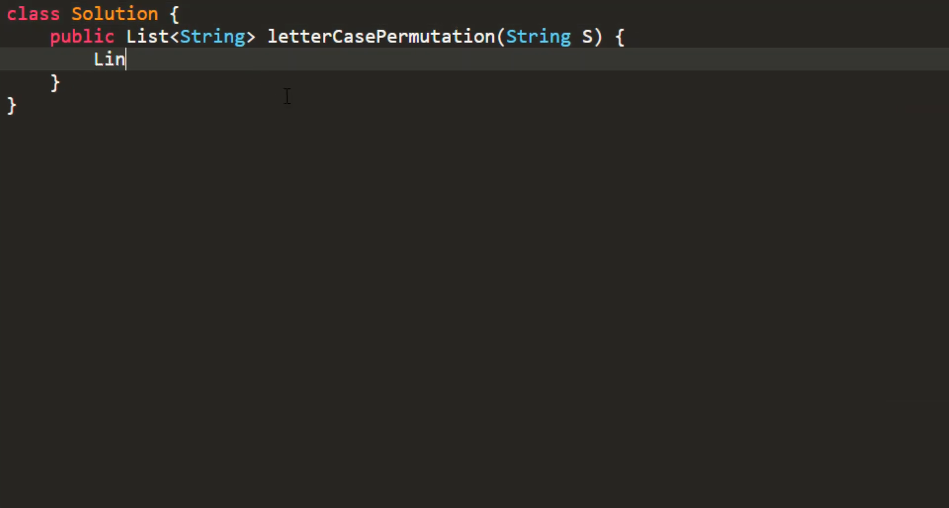
pyautogui.write('kedList<String> result =')
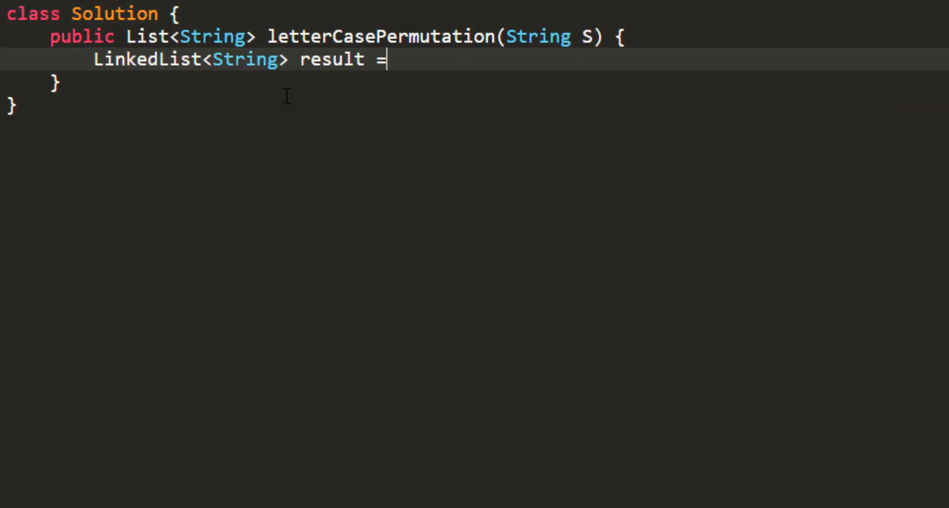
pyautogui.write('new LinkedList<>();')
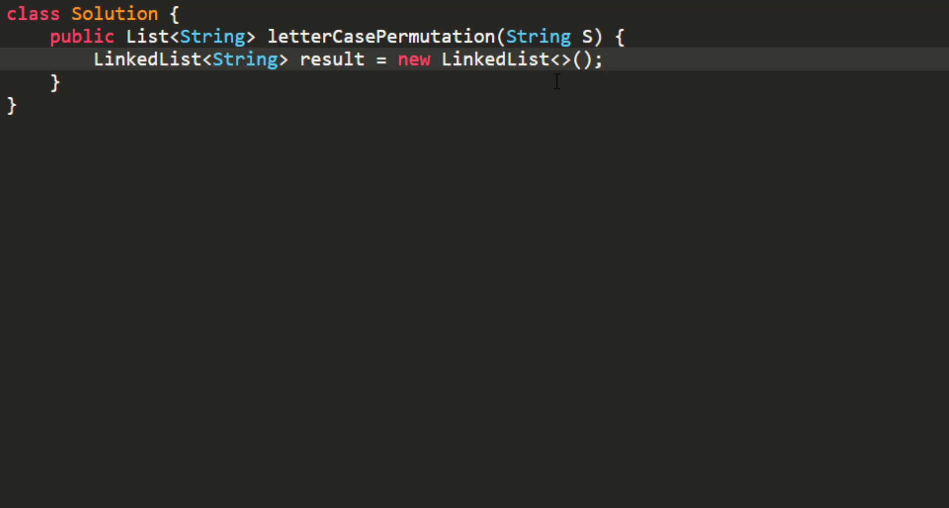
pyautogui.moveTo(326, 58)
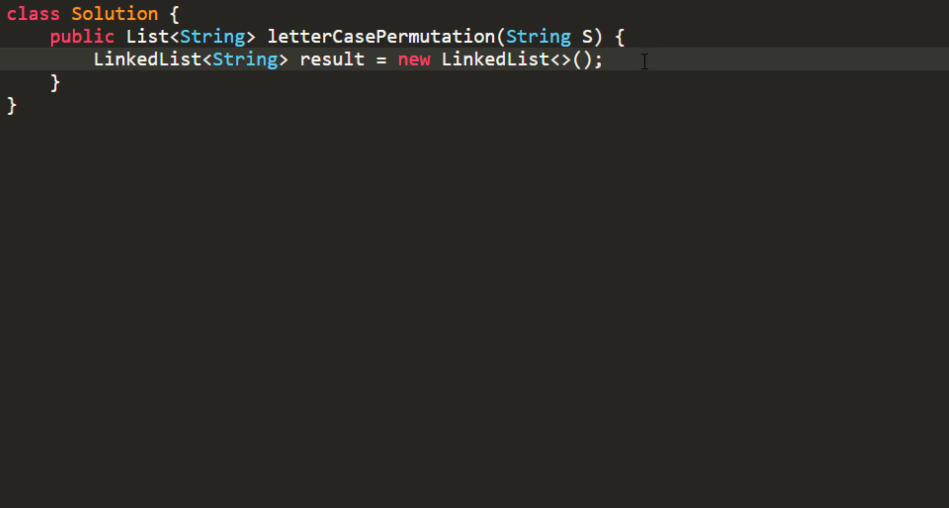
pyautogui.write('int')
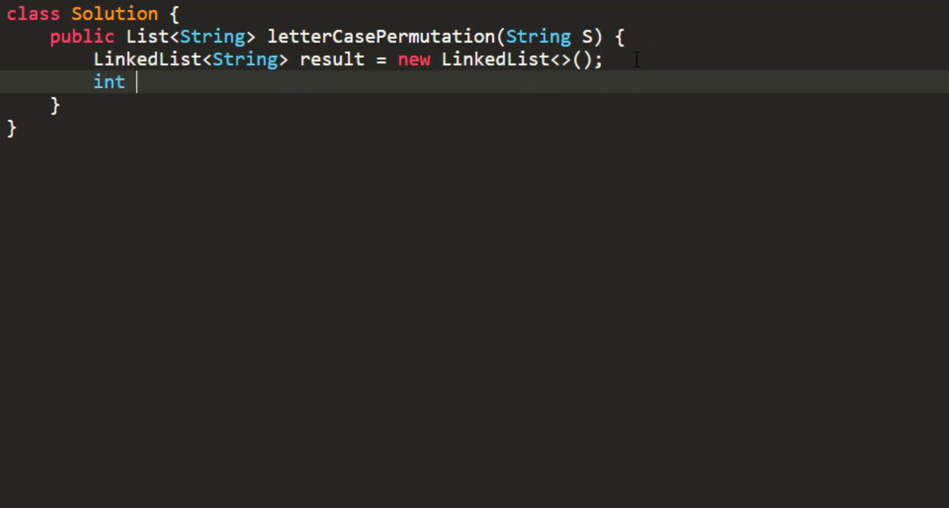
pyautogui.write('n =')
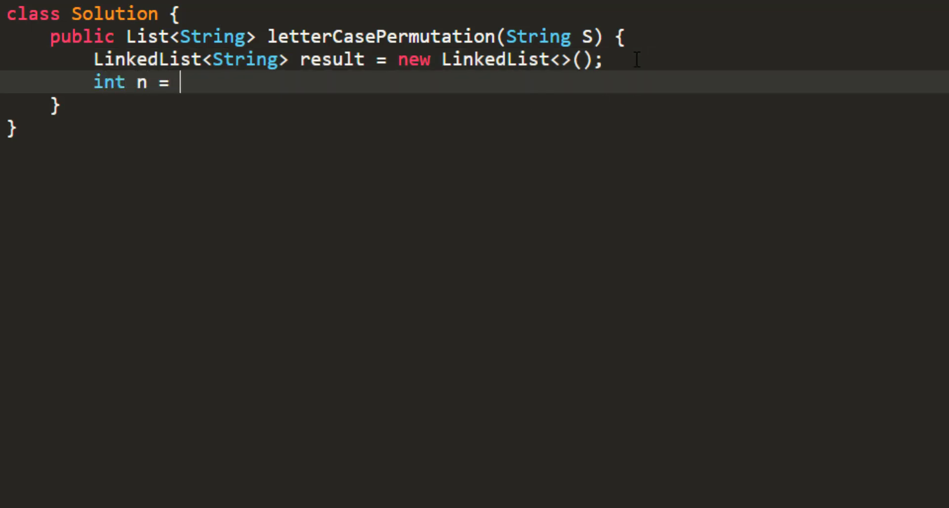
pyautogui.write('S.length();')
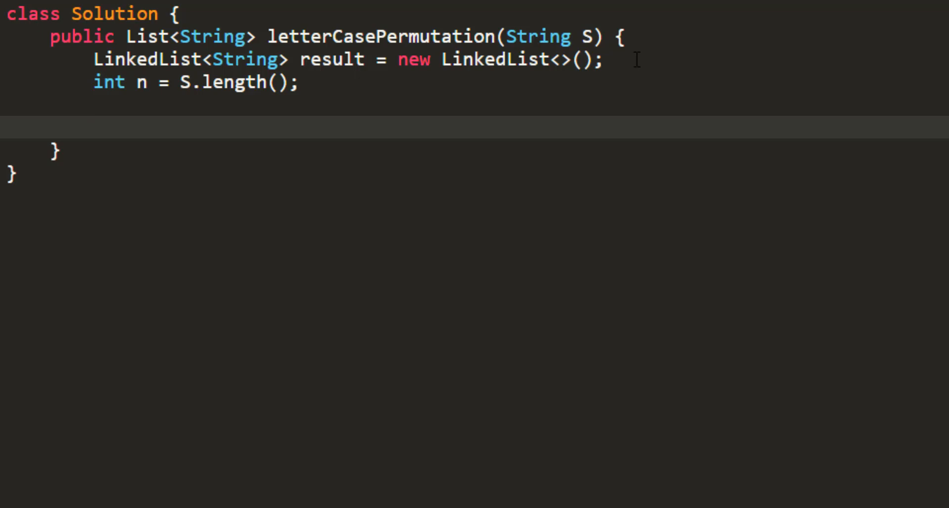
pyautogui.write('for(int i = n-1; i')
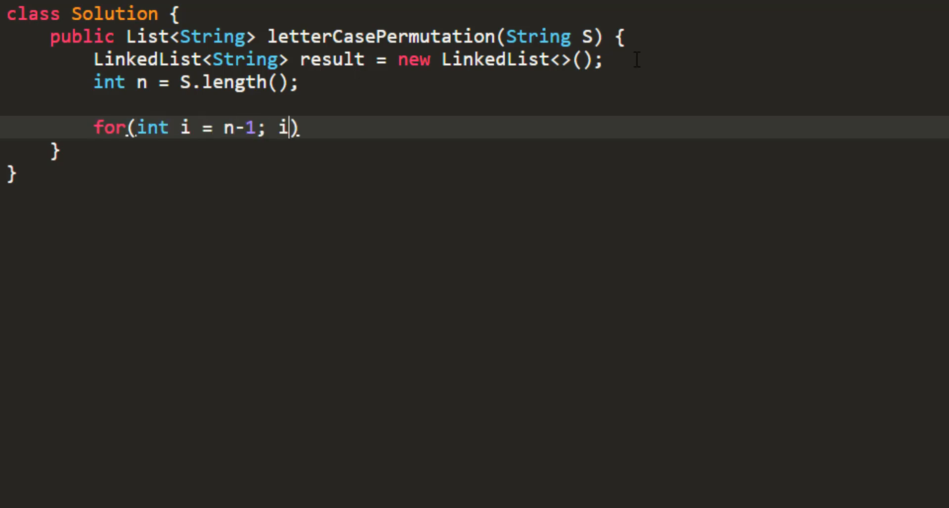
pyautogui.write('>= 0; i--) {')
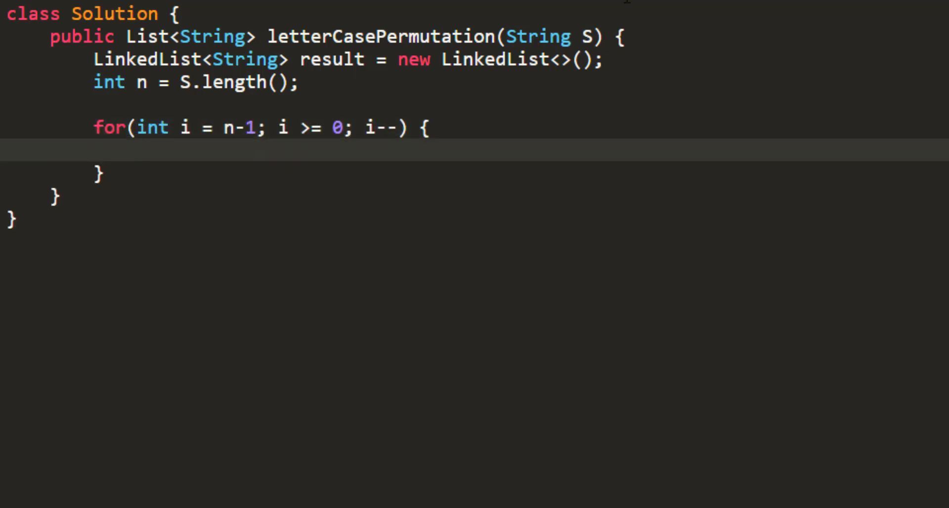
# - Add a result statement after the declaration and read char c = S.charAt(i) inside the loop
pyautogui.doubleClick(238, 128)
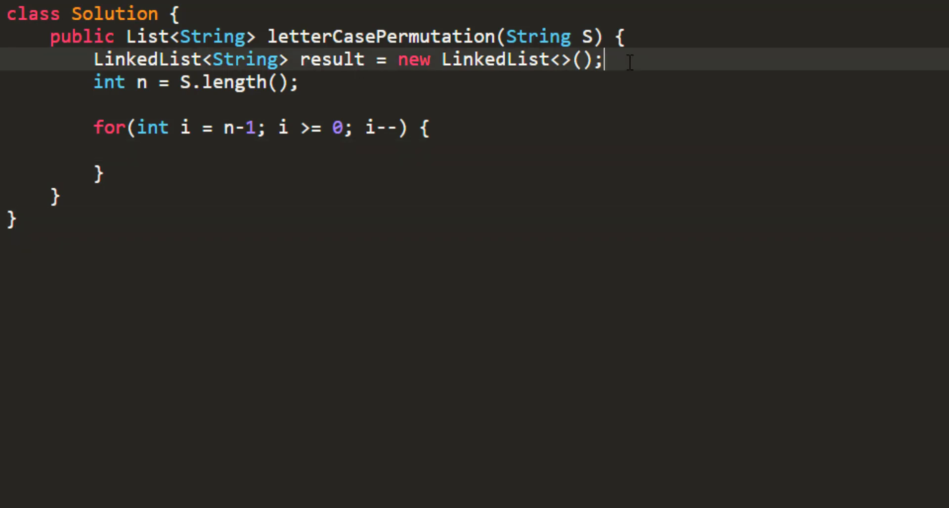
pyautogui.write('result.add(S')
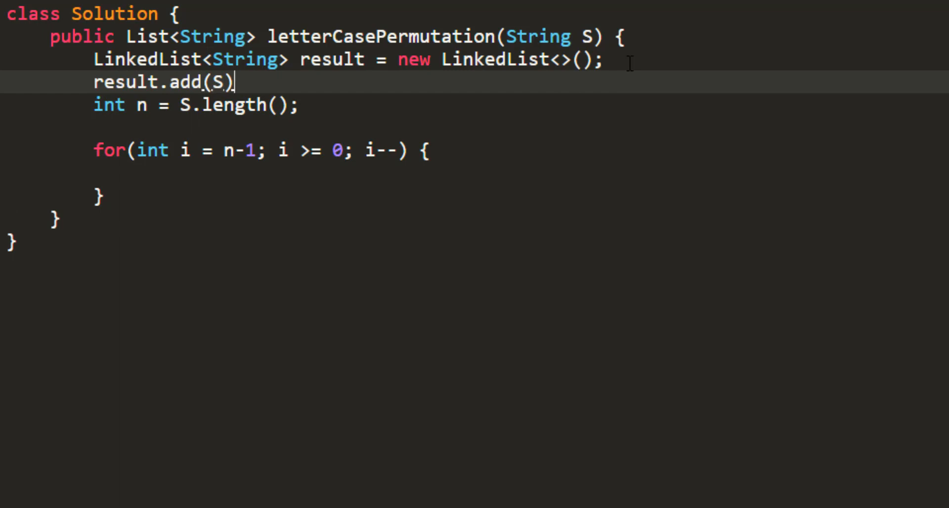
pyautogui.write(';')
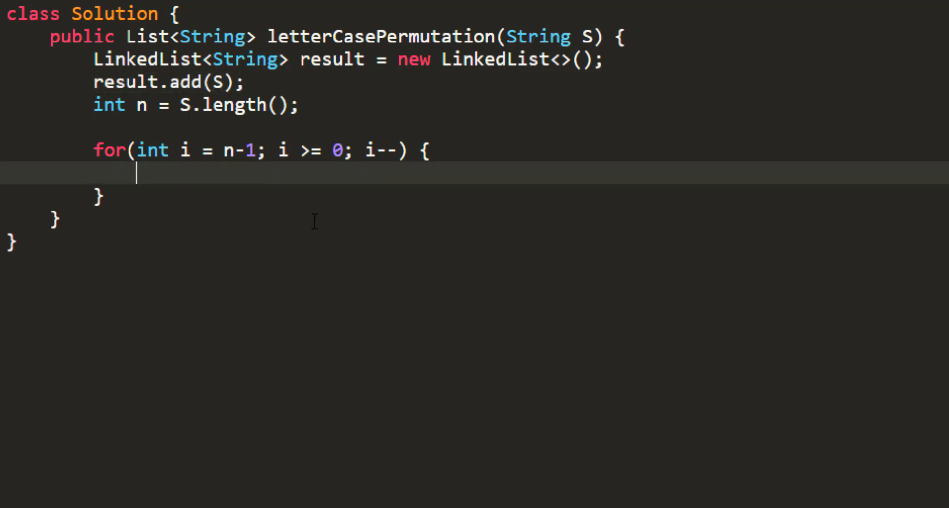
pyautogui.write('c')
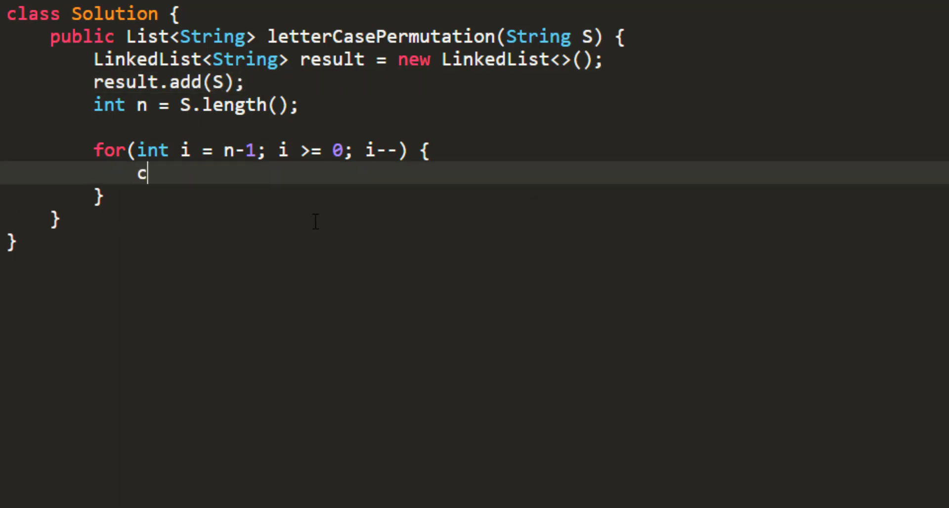
pyautogui.write('har c = S')
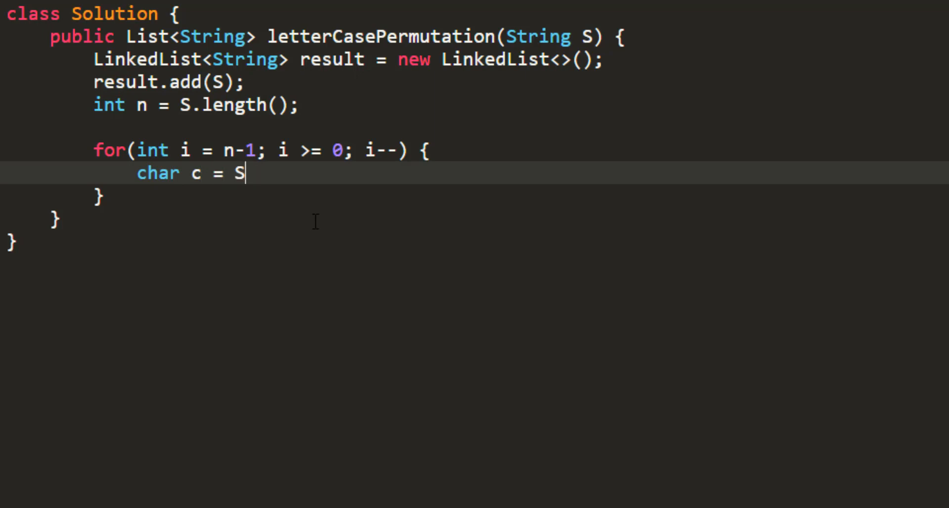
pyautogui.write('.charAt(i);')
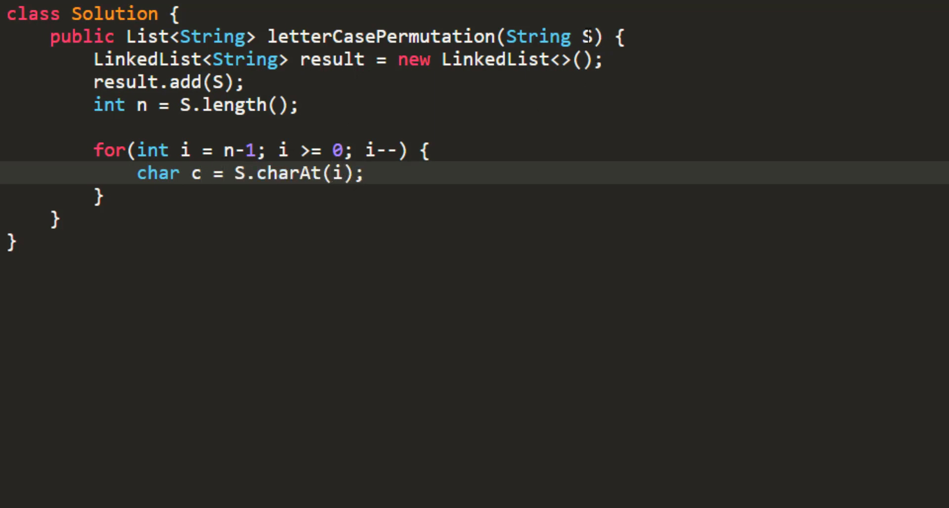
pyautogui.click(390, 174)
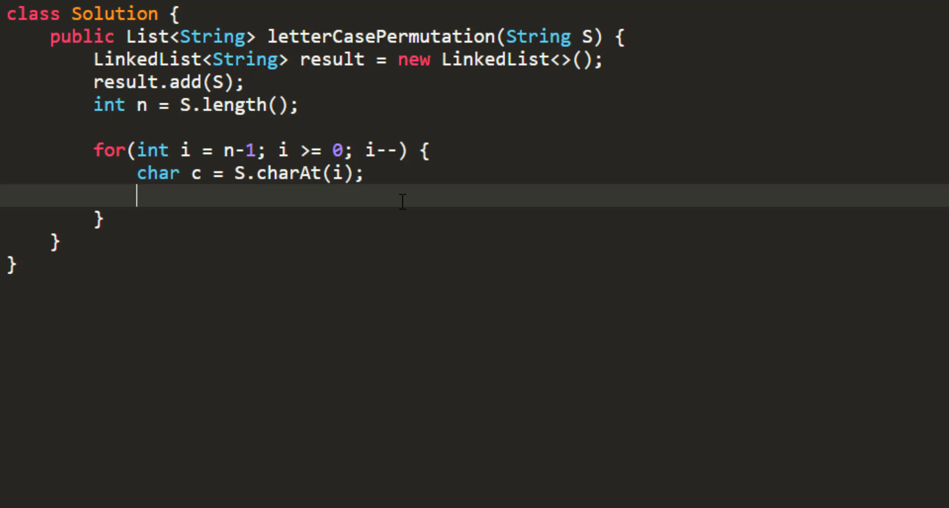
# - Guard with if(Character.isLetter(c)), record int size = result.size() and begin while(size-- > 0) {
pyautogui.write('if(Characte')
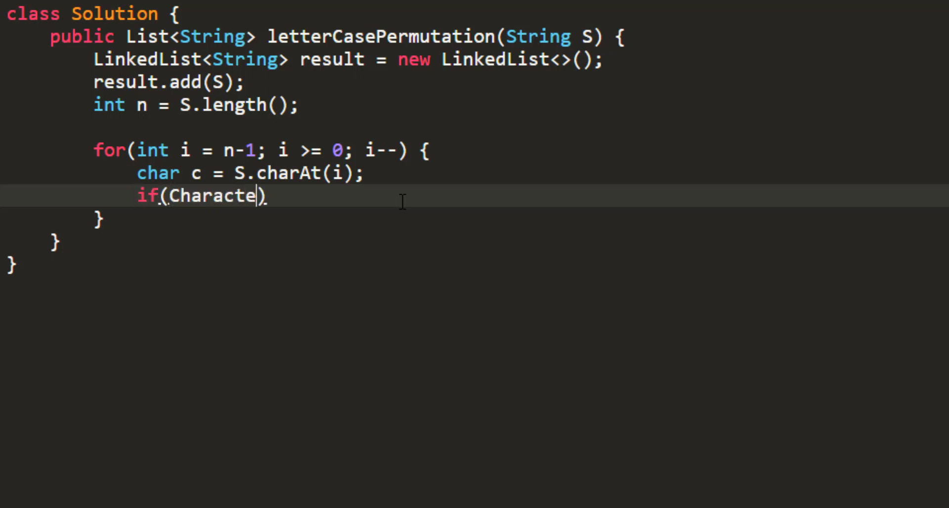
pyautogui.write('r.isLetter(c)) {')
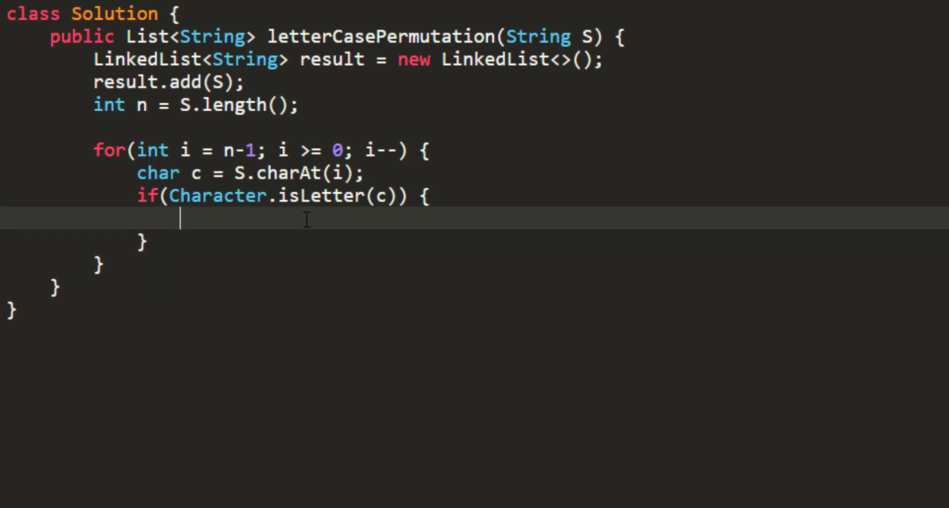
pyautogui.write('int size')
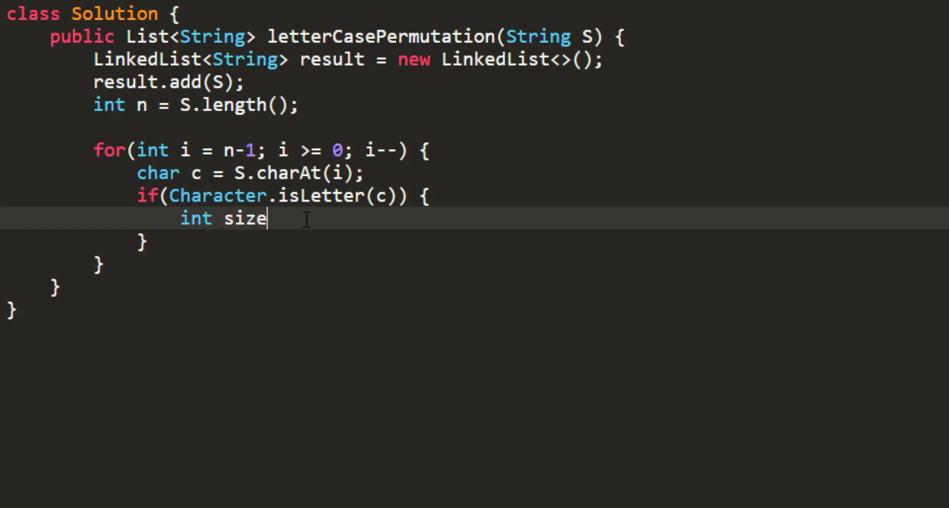
pyautogui.write('= result.size();')
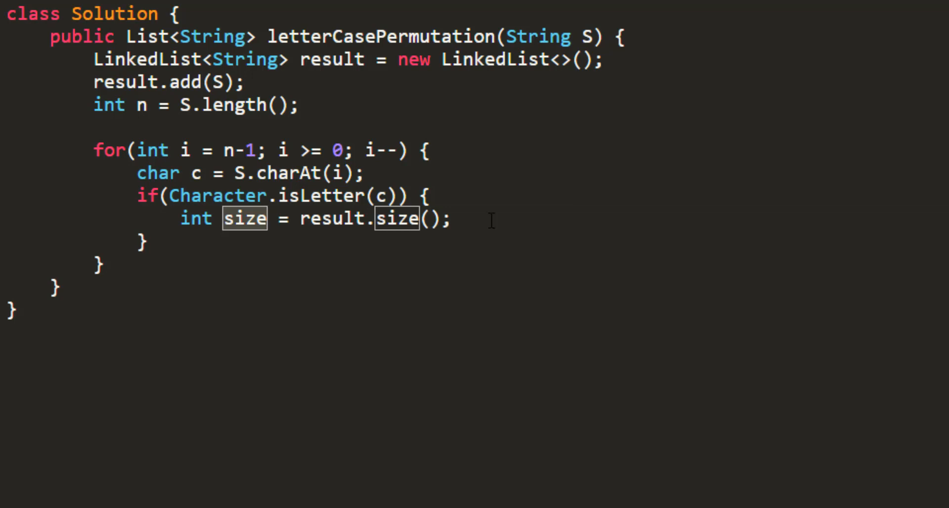
pyautogui.write('whi')
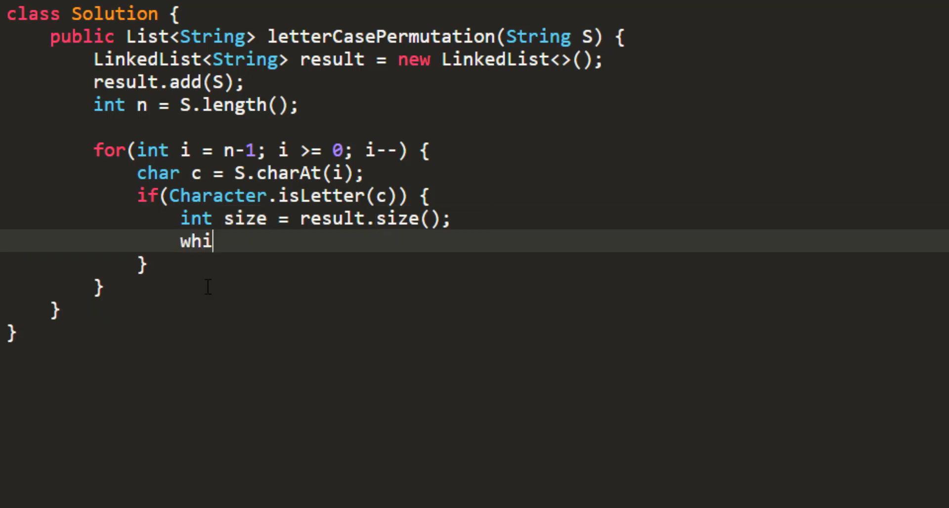
pyautogui.write('le(size')
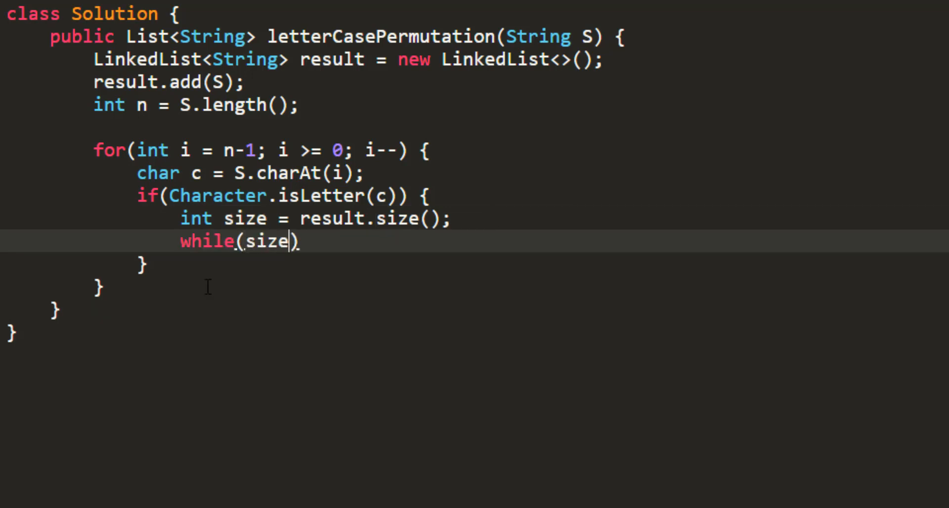
pyautogui.write('-- > 0')
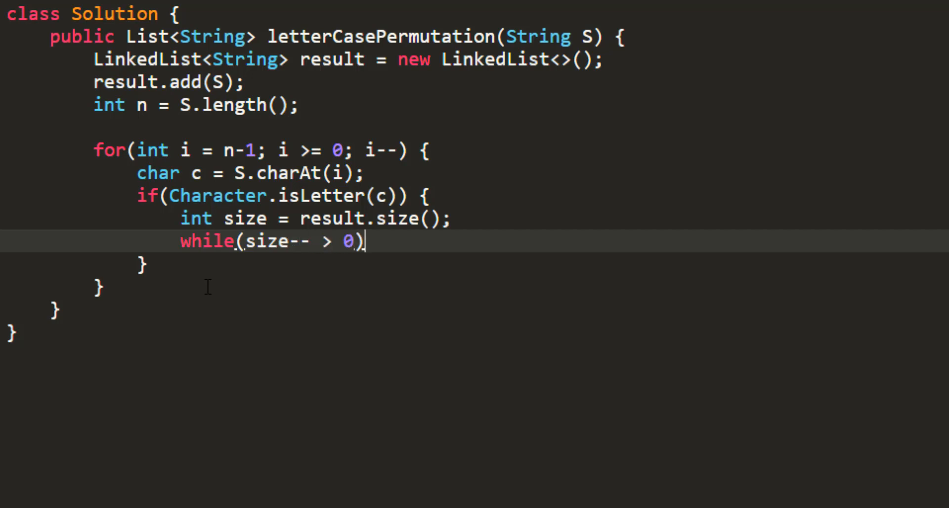
pyautogui.write('{')
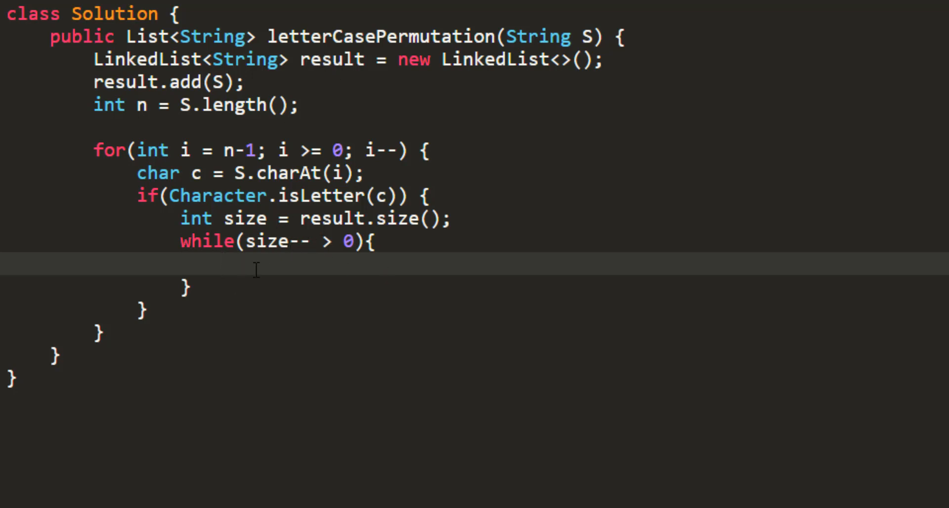
# - Take the next queued string with String s = result.poll();
pyautogui.write('S')
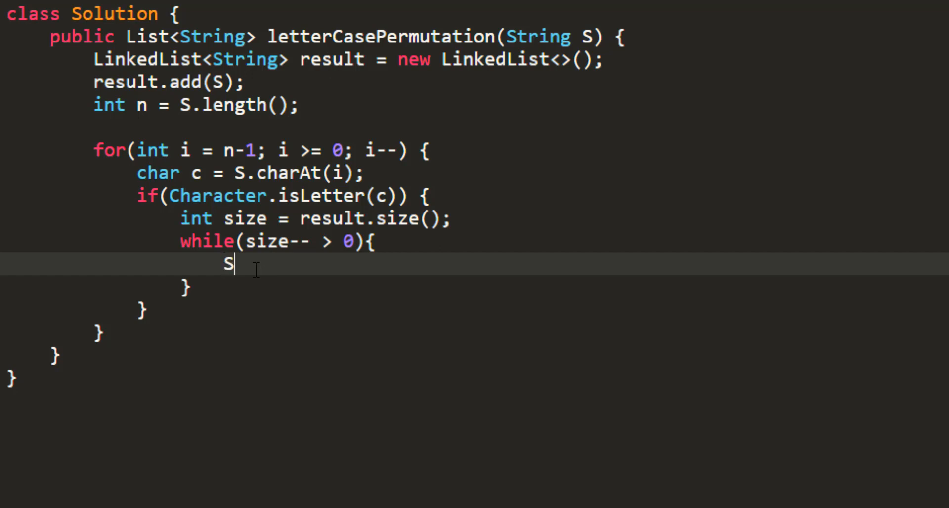
pyautogui.write('tring')
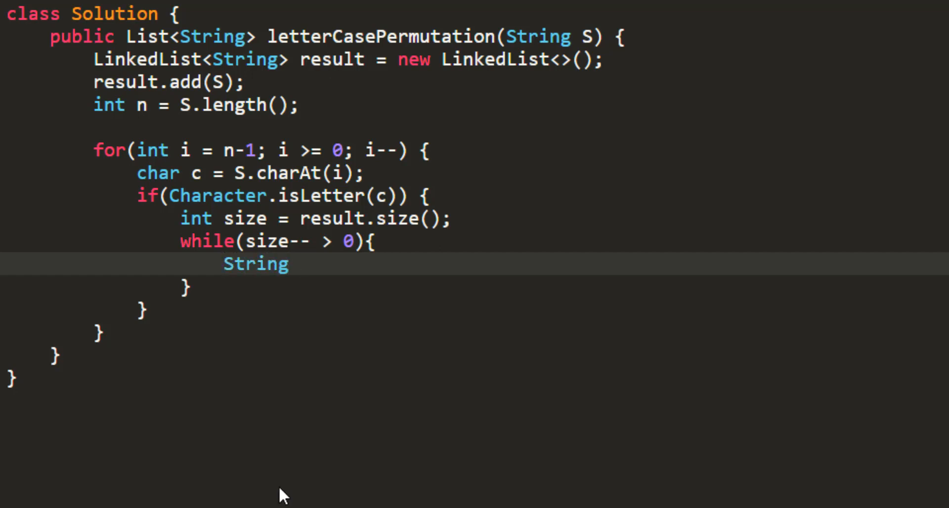
pyautogui.write('s = result.poll()')
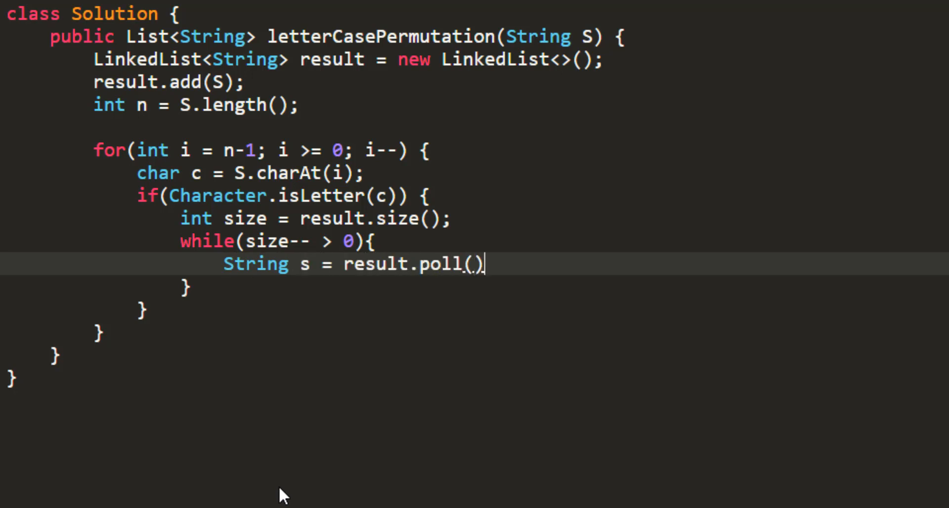
pyautogui.write(';')
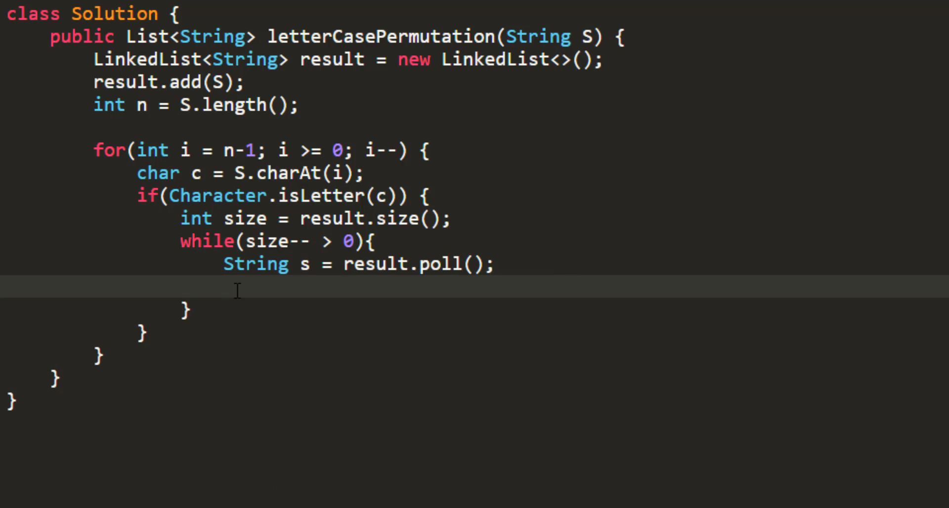
# - Split it into String left = s.substring(0,i) and String right around index i
pyautogui.write('Strin')
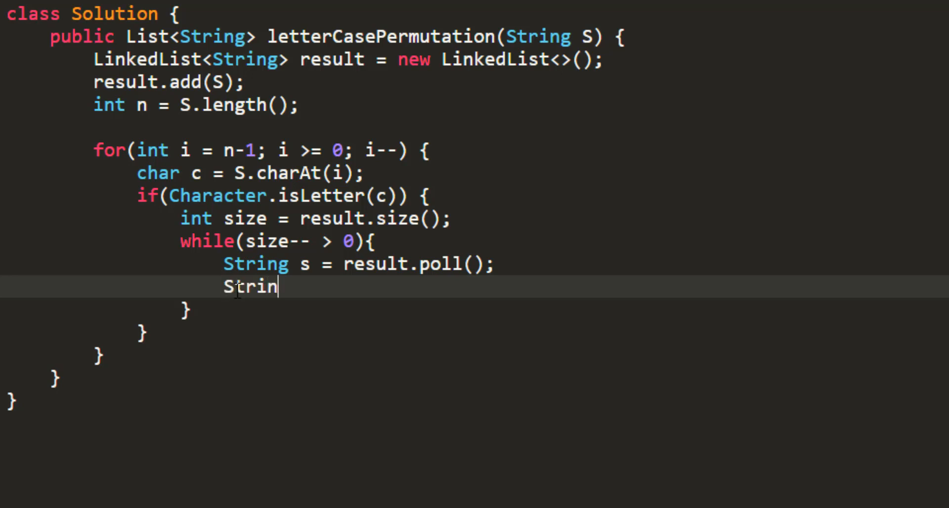
pyautogui.write('g left =')
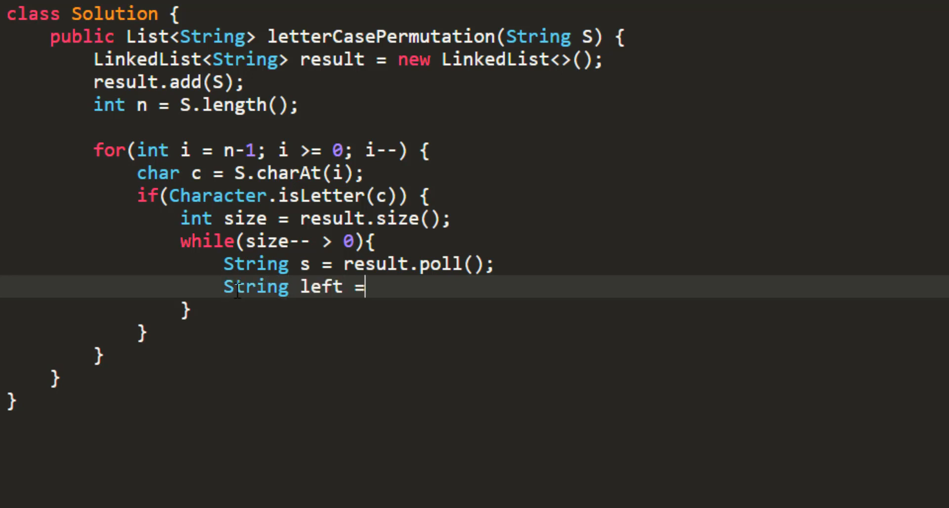
pyautogui.write('" "')
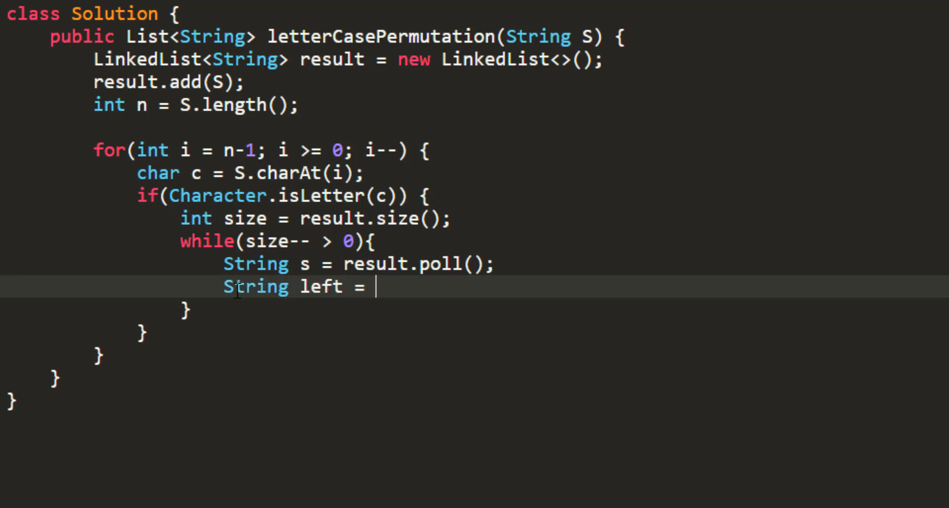
pyautogui.write('s.substring(0,i);')
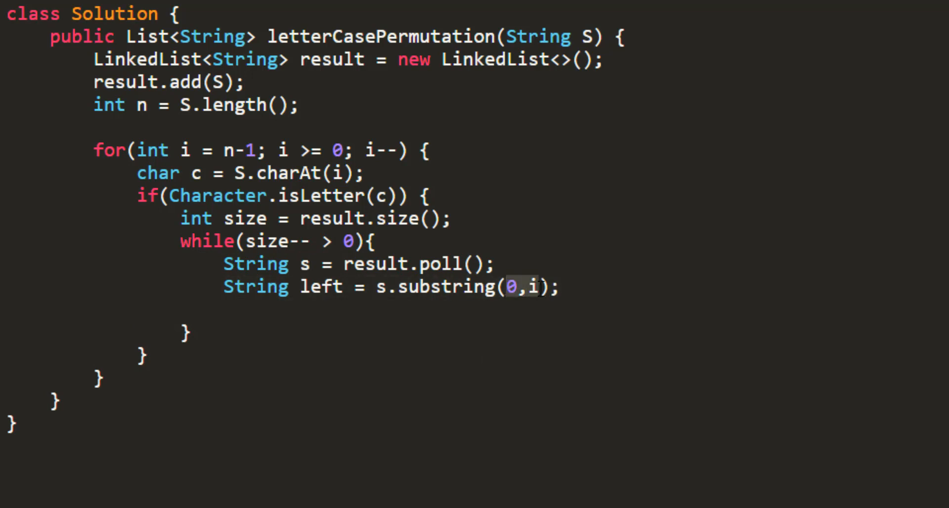
pyautogui.write('S')
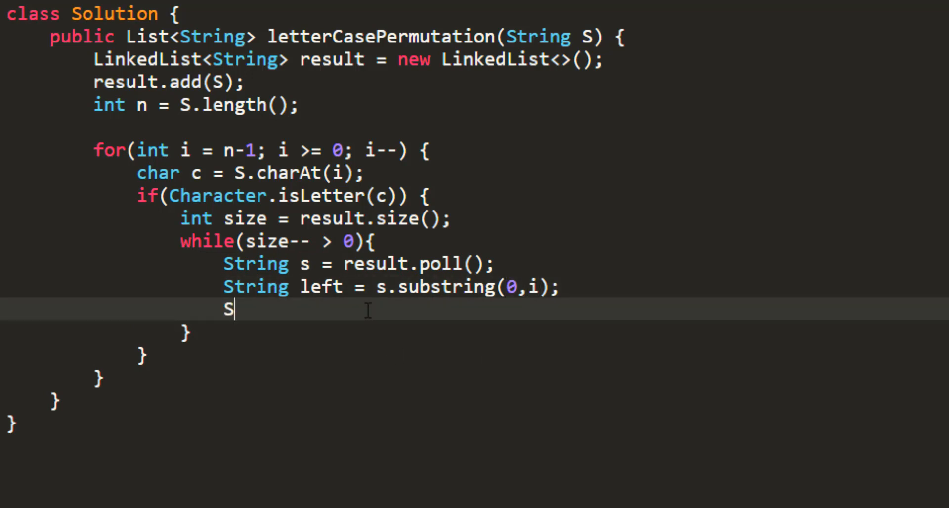
pyautogui.write('tring right = s.substring(i+1, n);')
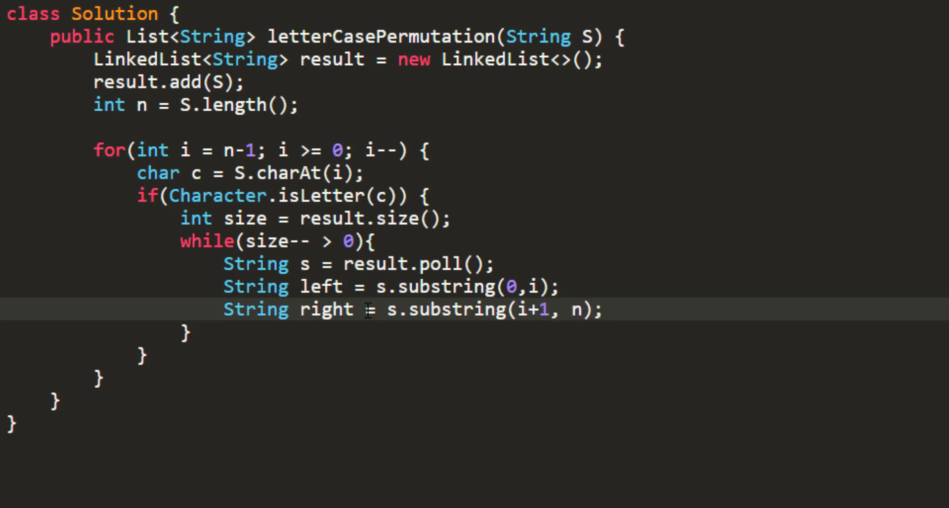
pyautogui.press('Enter')
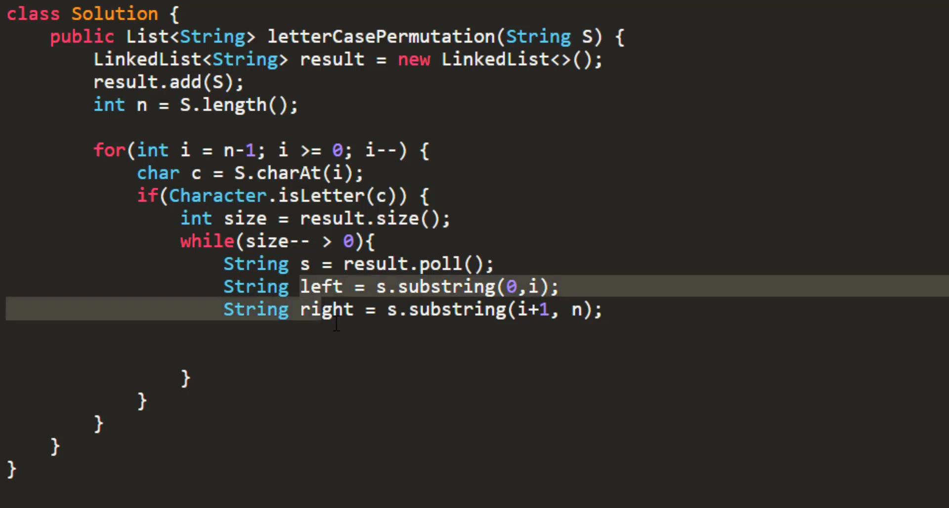
# - Add left + toLowerCase(c) + right and left + toUpperCase(c) + right to result, then return result
pyautogui.write('result.add(left +')
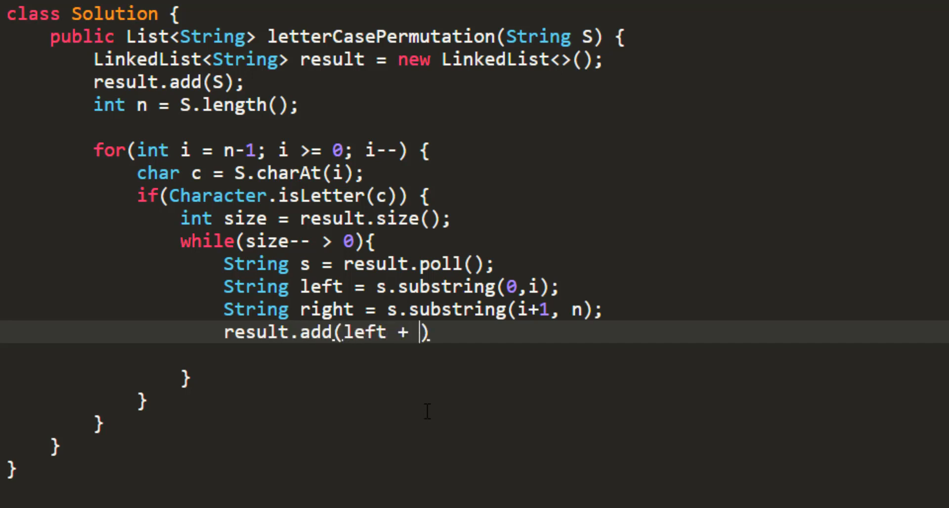
pyautogui.write('Character.toLowerCase')
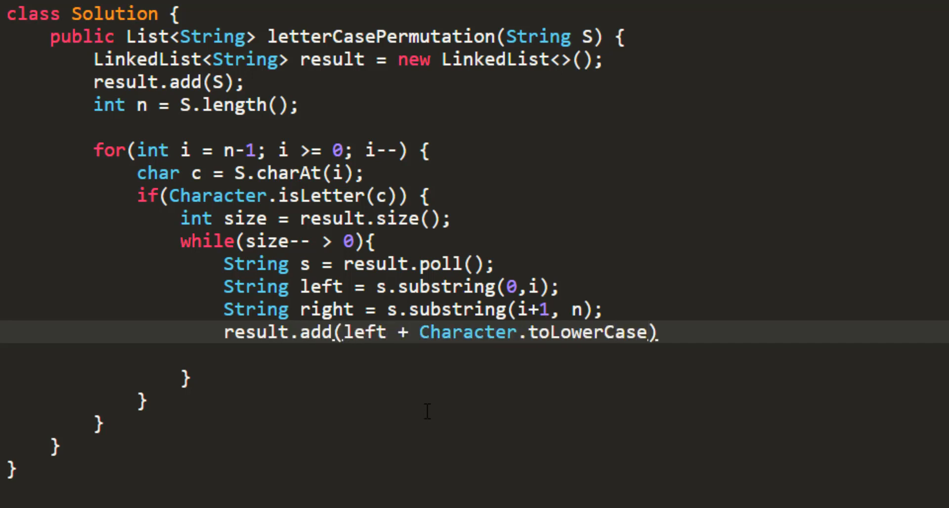
pyautogui.write('c) + right);')
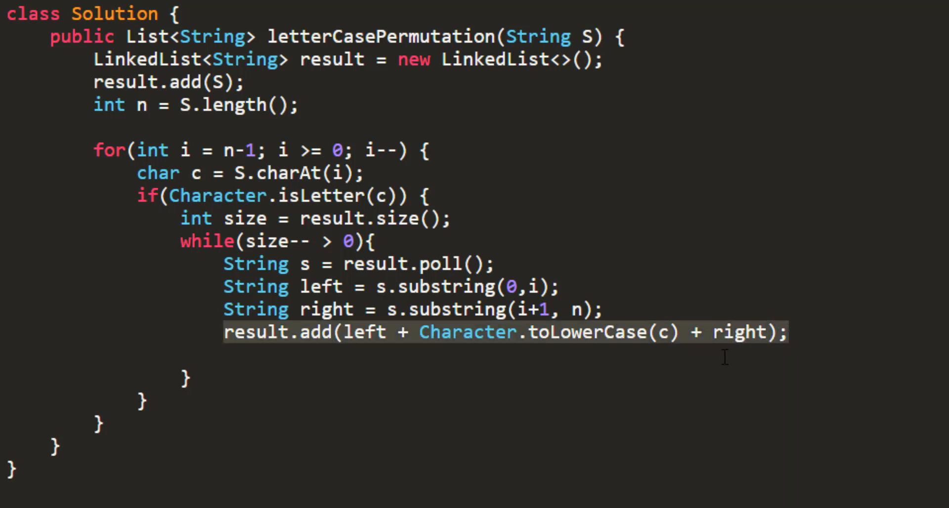
pyautogui.write('result.add(left + Character.toUpperCase(c) + right);')
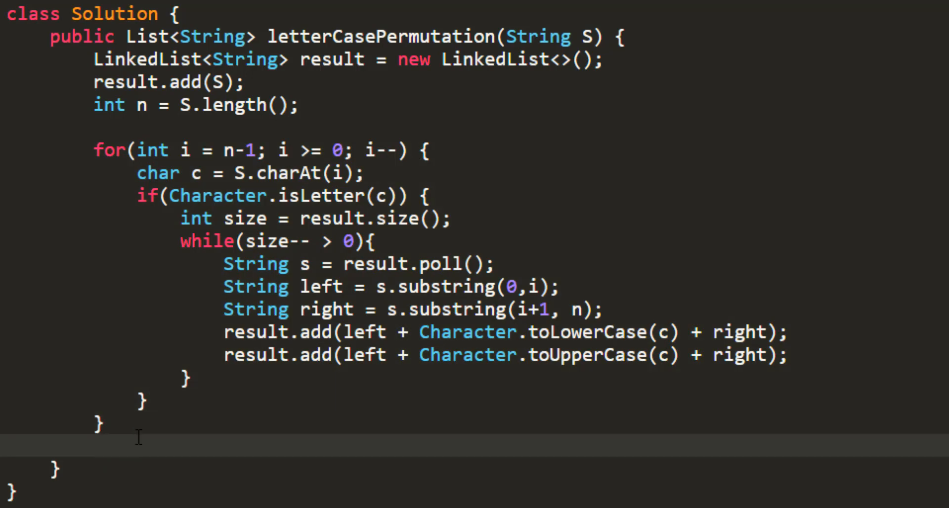
pyautogui.write('re')
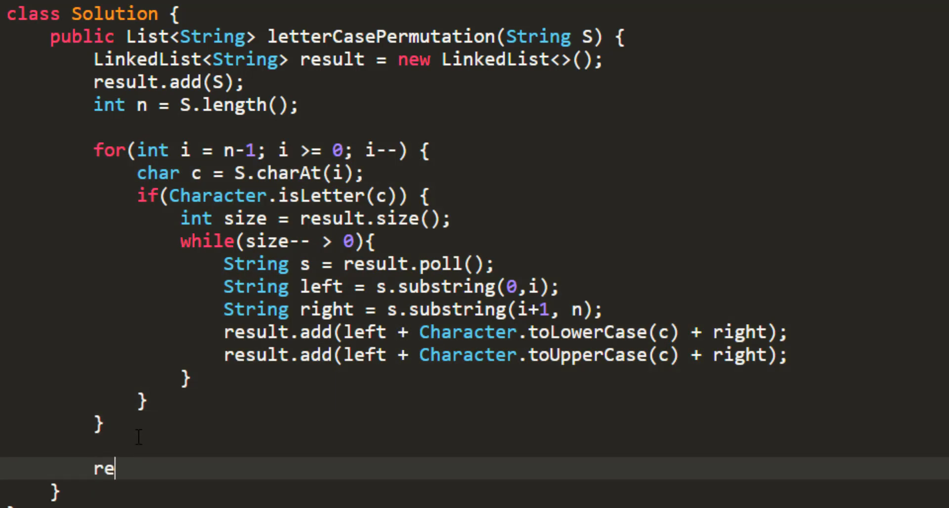
pyautogui.write('turn result;')
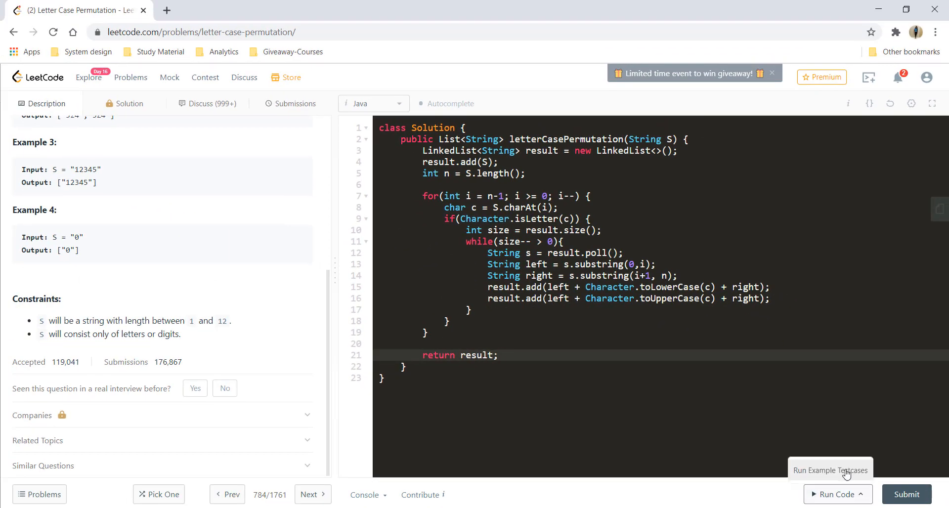
# - Run the example testcases, then submit the solution and confirm it is Accepted
pyautogui.click(838, 495)
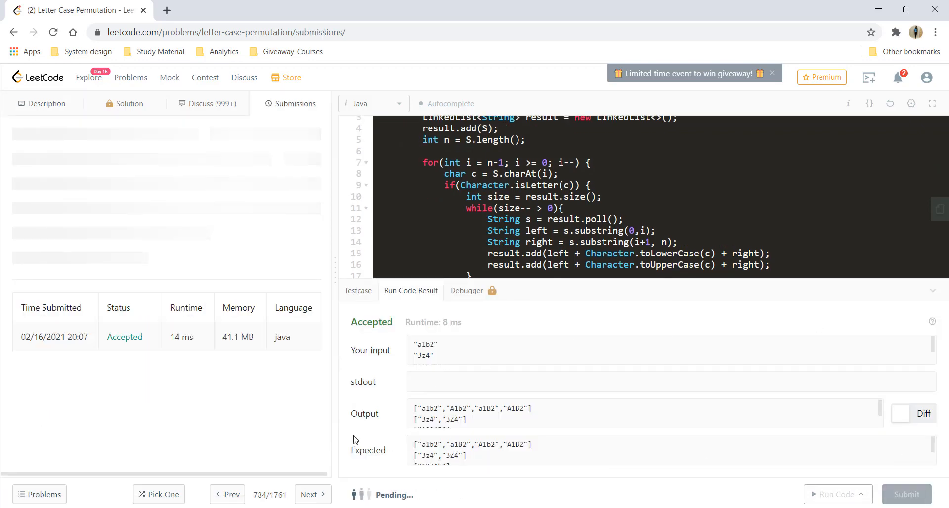
pyautogui.click(906, 494)
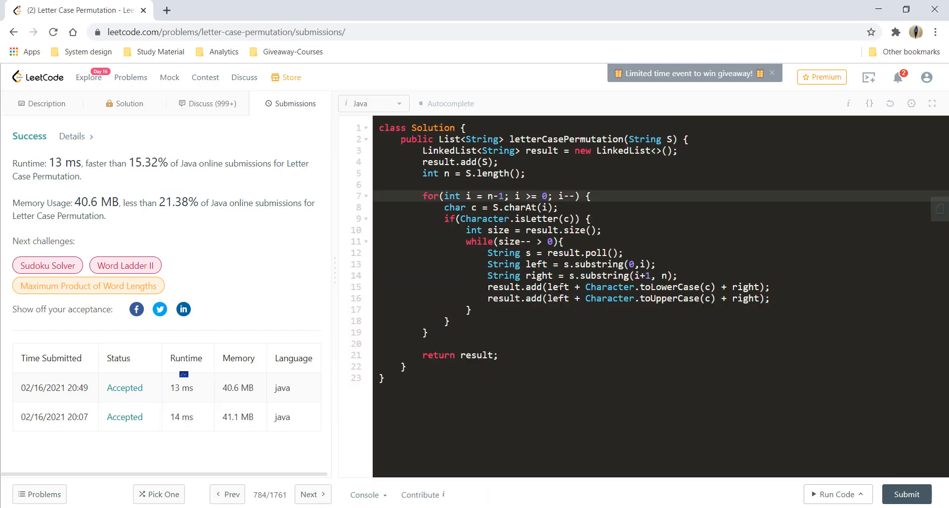